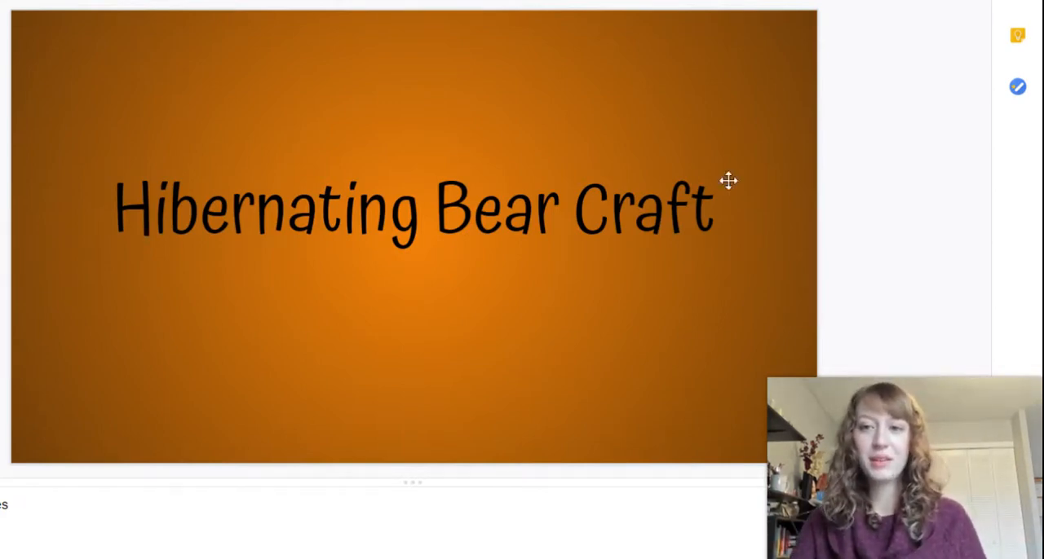
mouse_move(309, 259)
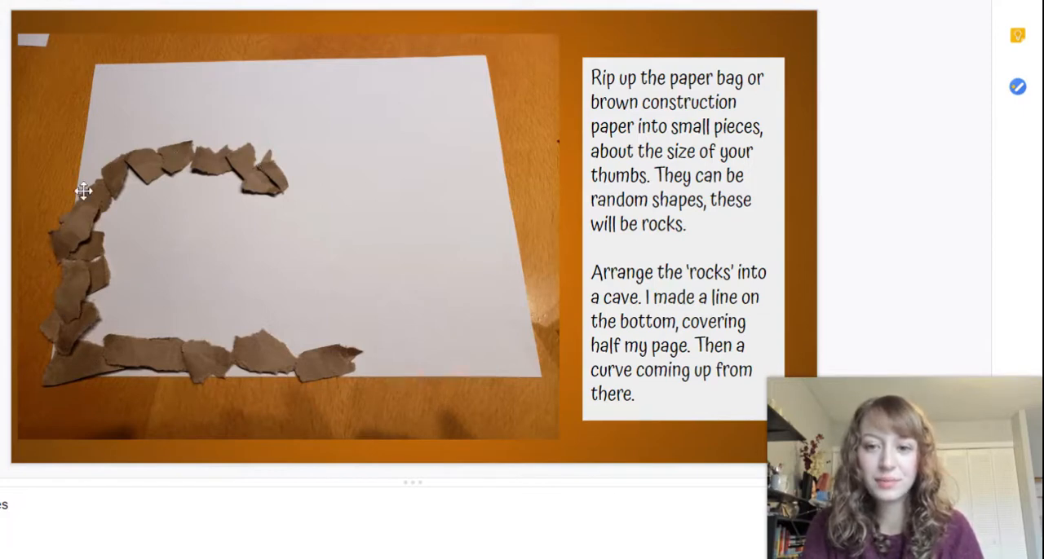
mouse_move(49, 99)
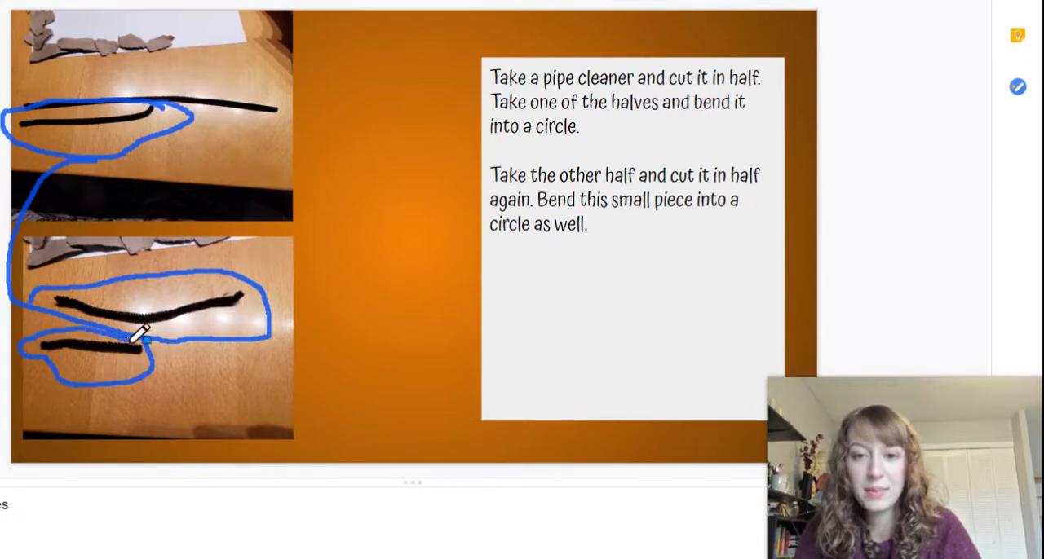
mouse_move(157, 145)
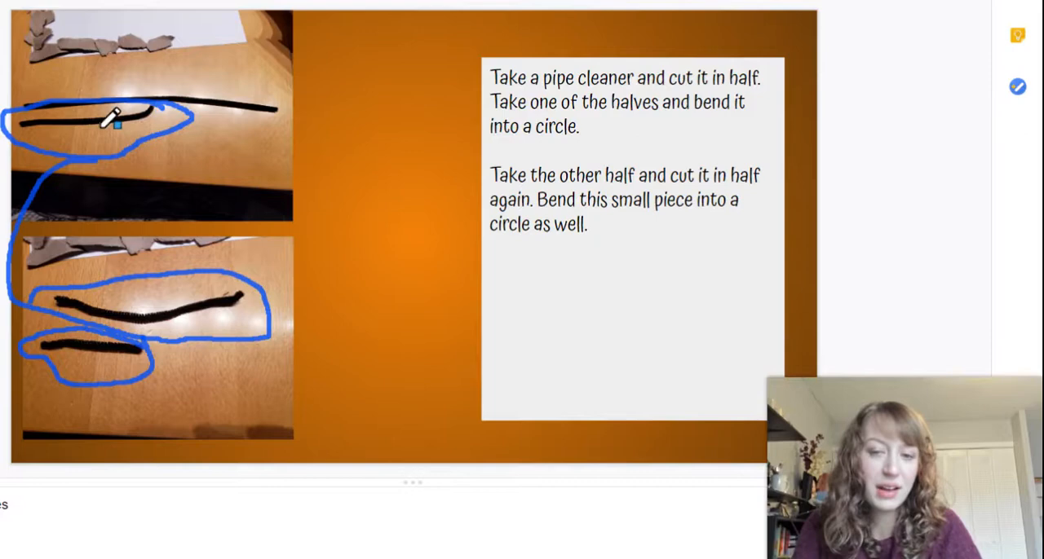
mouse_move(167, 86)
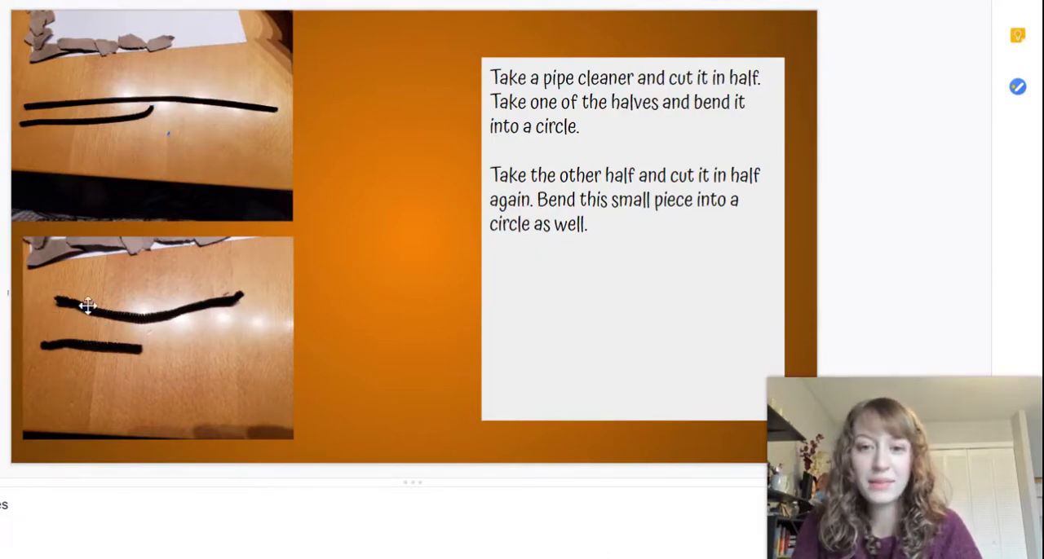
left_click(147, 114)
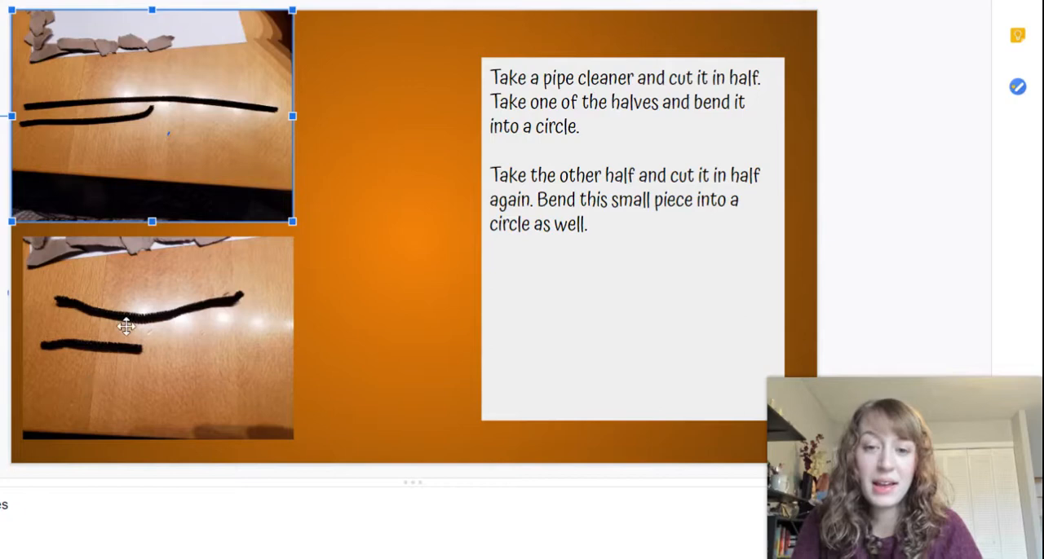
mouse_move(95, 374)
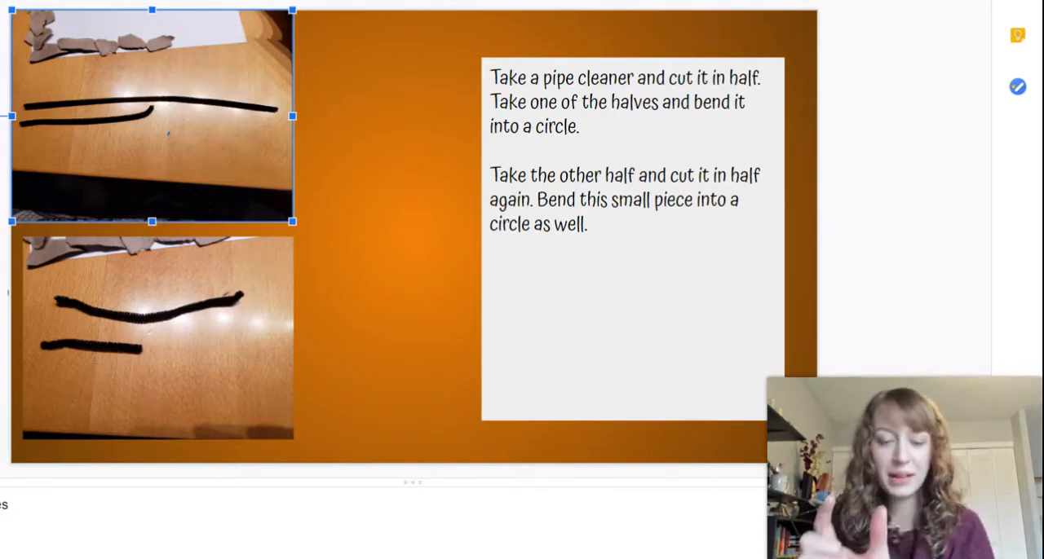
left_click(341, 293)
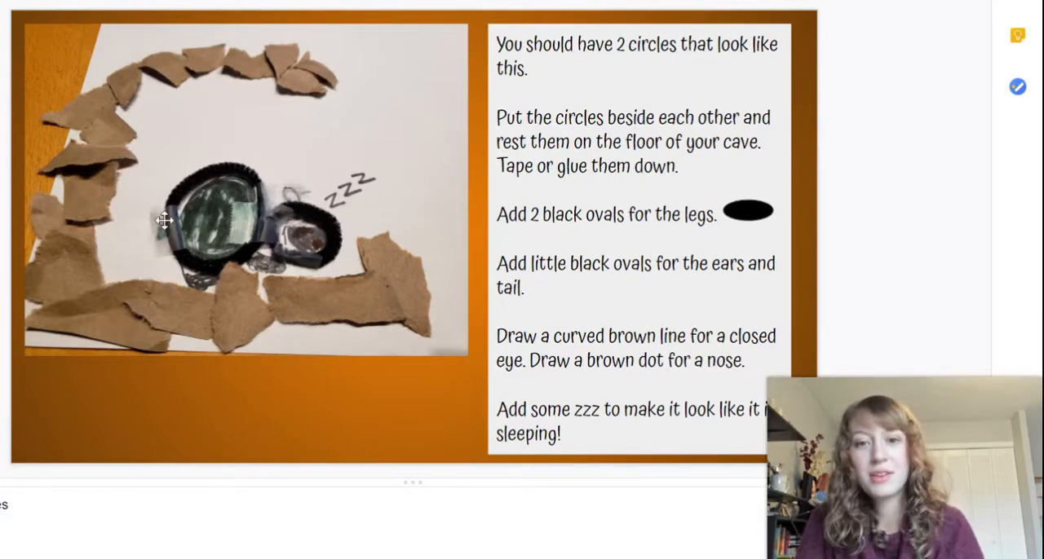
mouse_move(273, 220)
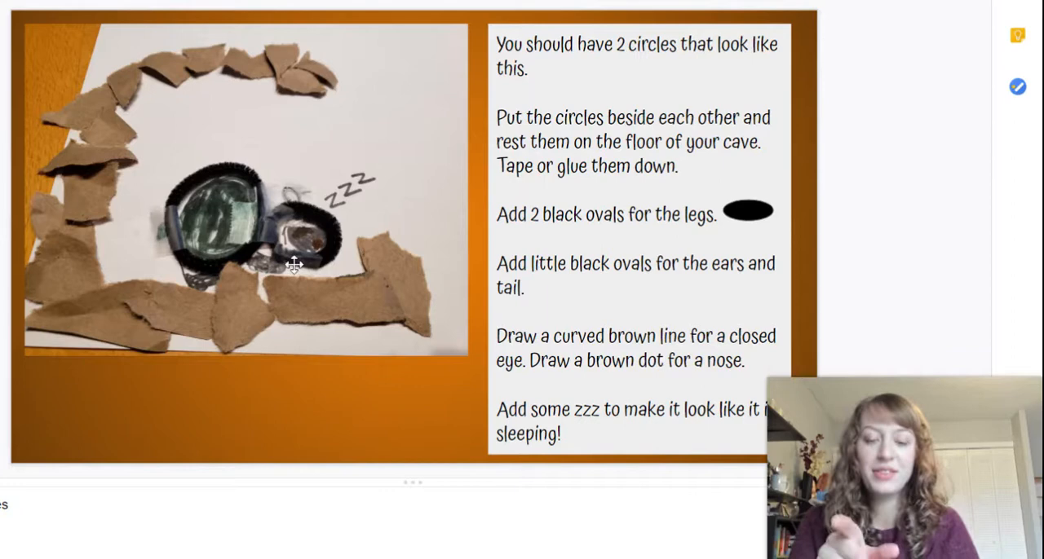
mouse_move(281, 239)
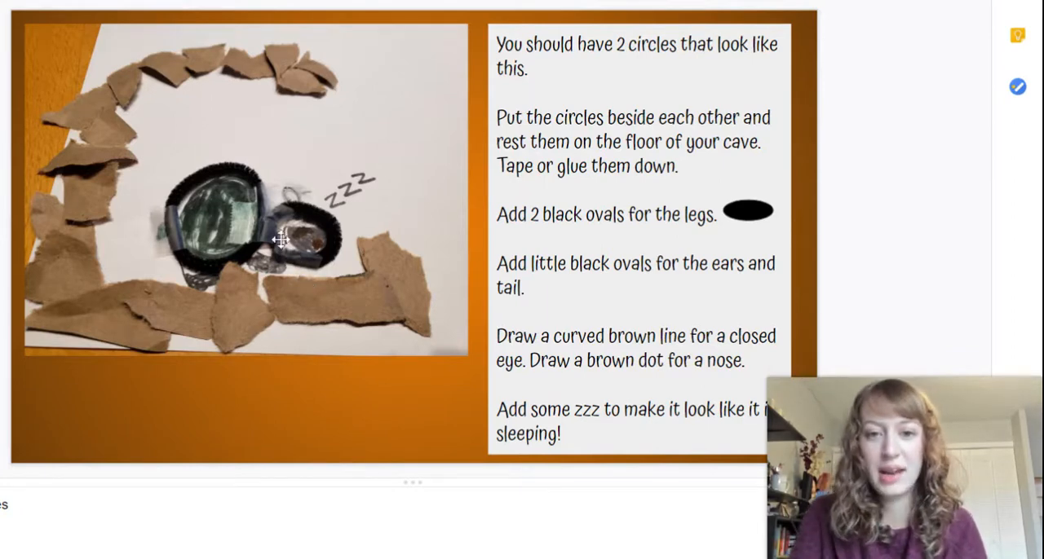
mouse_move(339, 194)
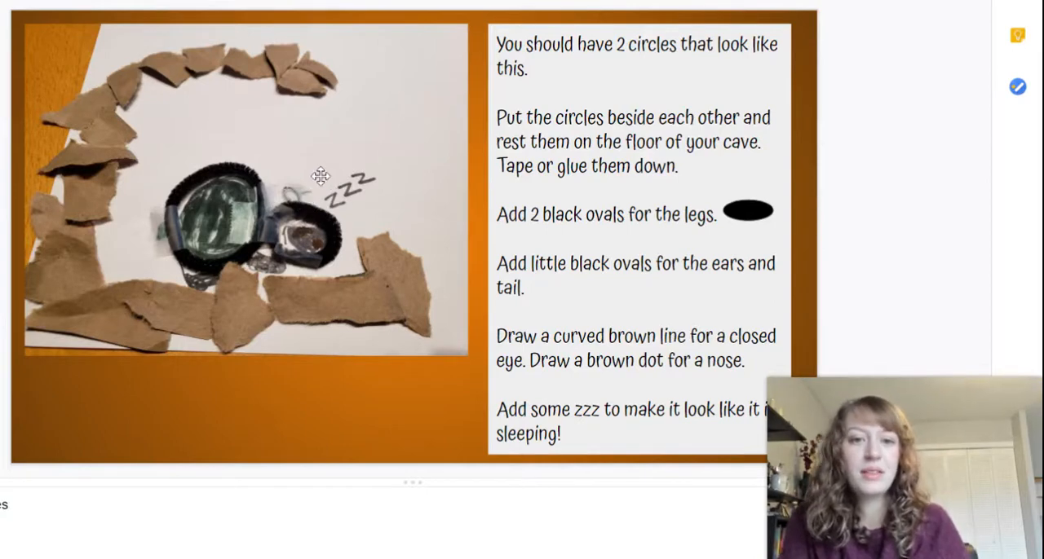
mouse_move(201, 277)
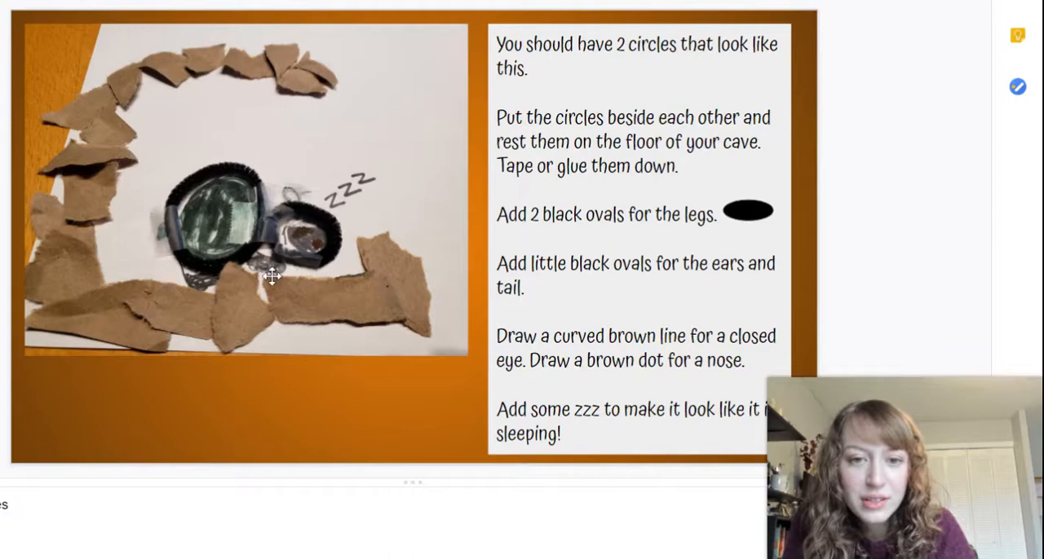
Select the photo of the sleeping bear resting in its cave on the slide.
left_click(750, 211)
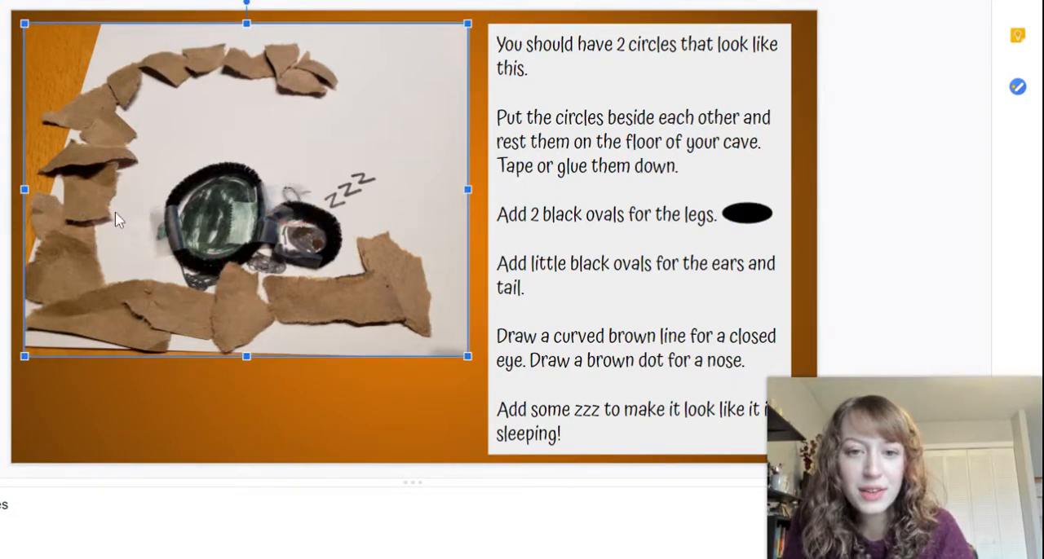
left_click(161, 242)
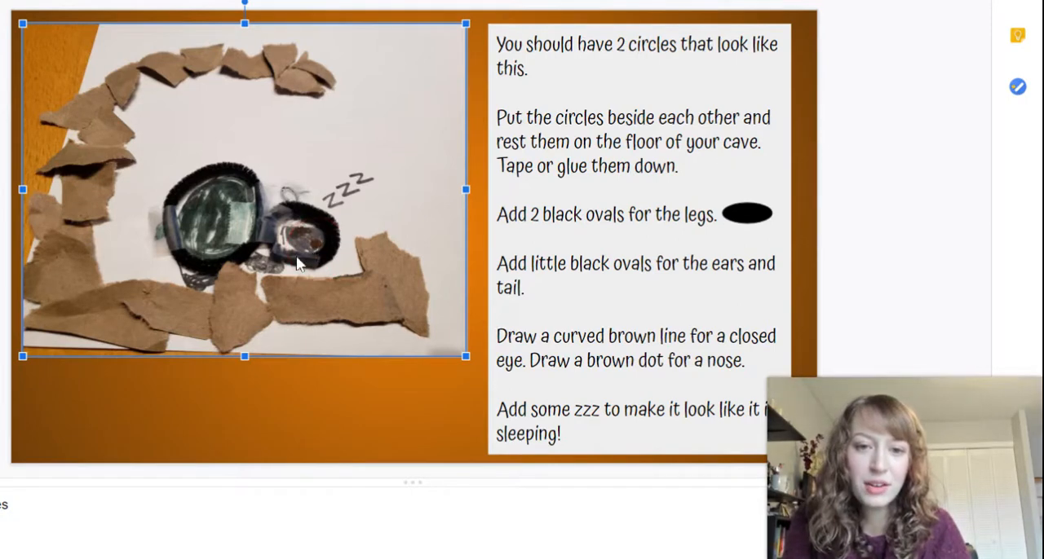
mouse_move(272, 235)
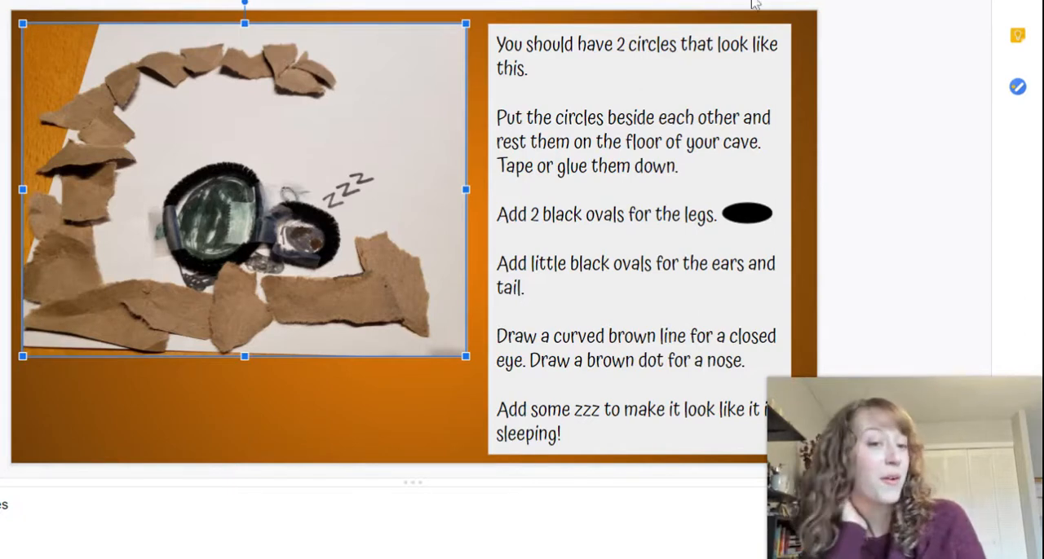
mouse_move(419, 251)
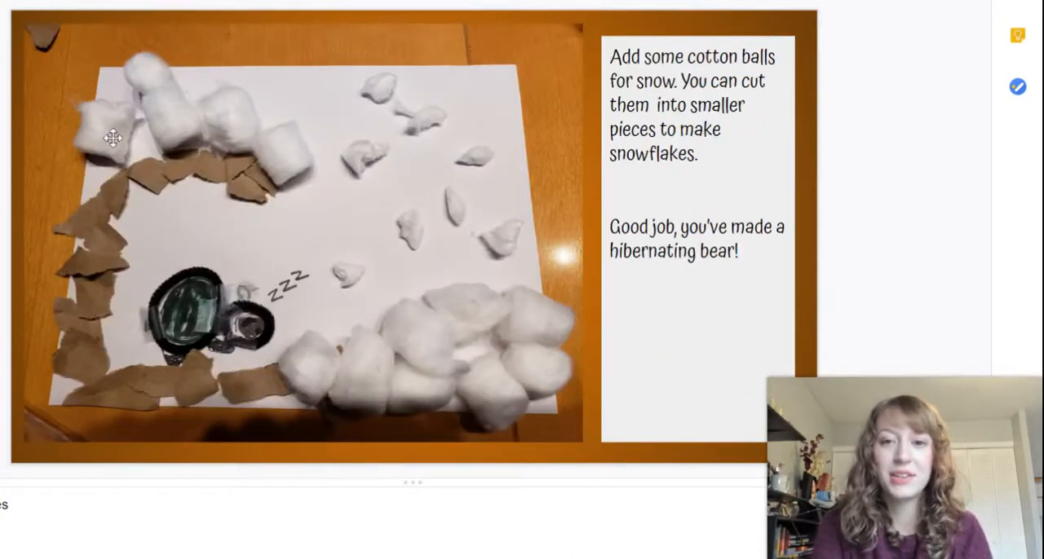
mouse_move(427, 429)
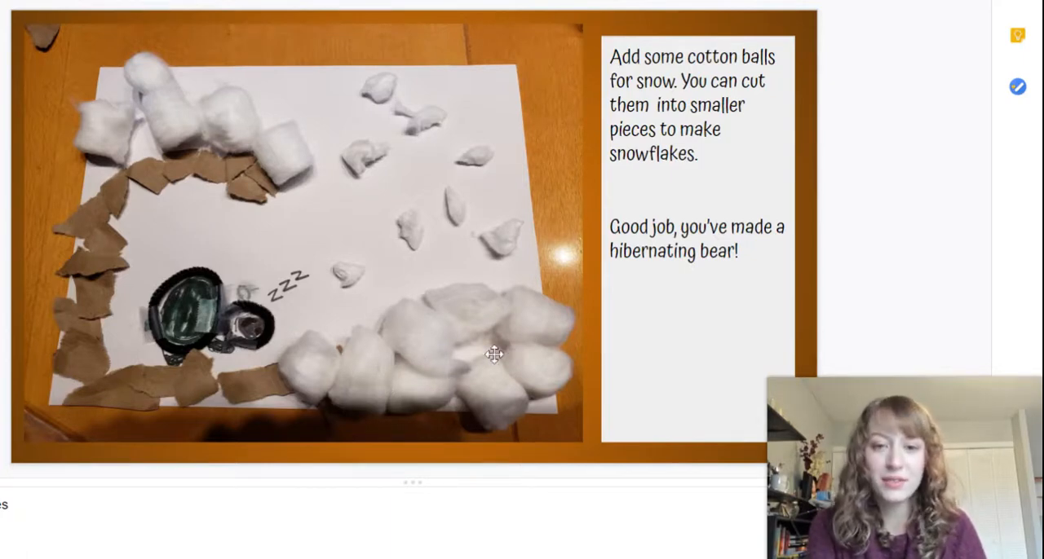
mouse_move(105, 110)
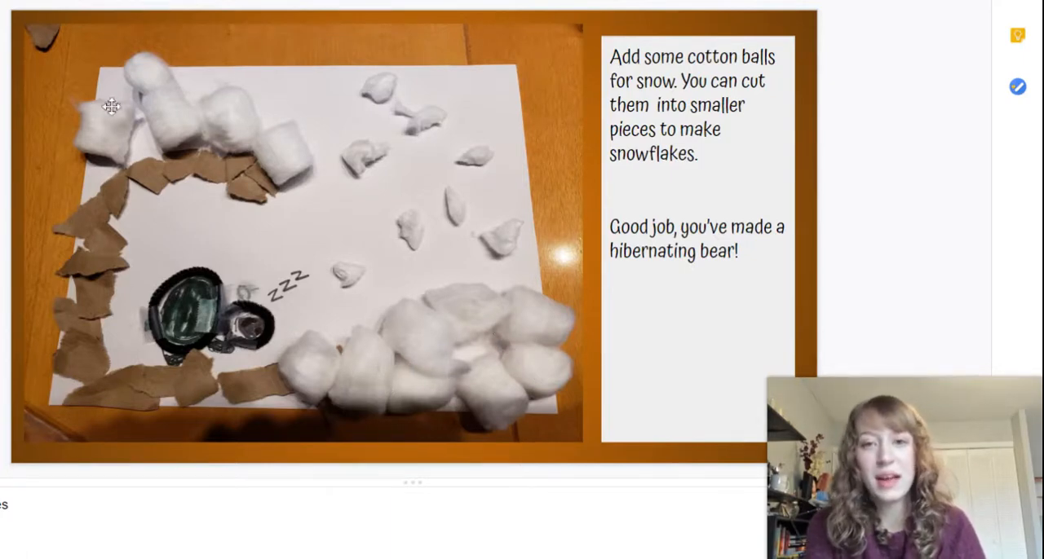